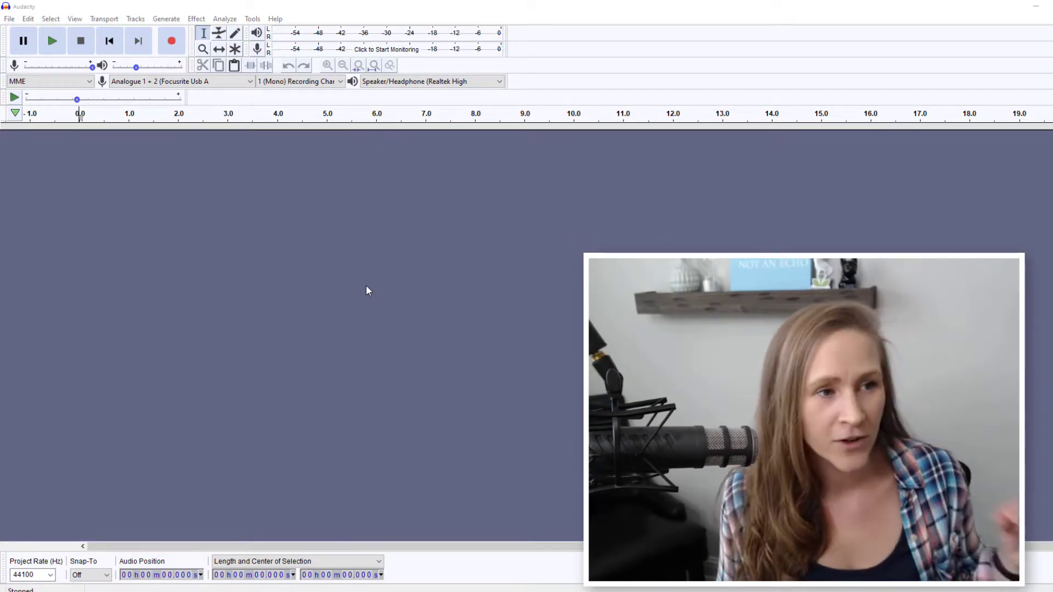
mouse_move(346, 262)
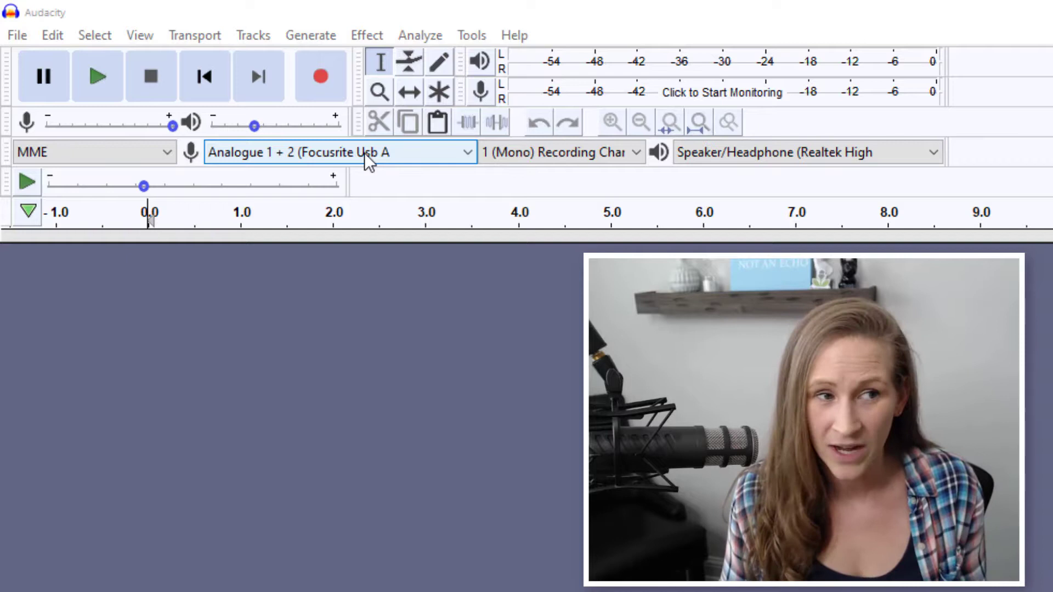
mouse_move(443, 163)
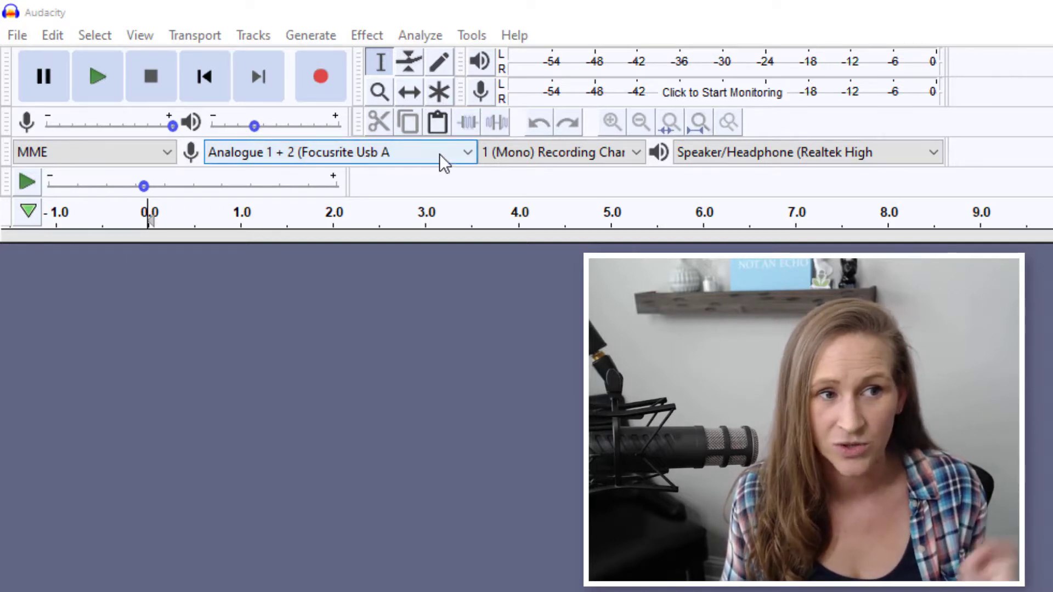
mouse_move(468, 159)
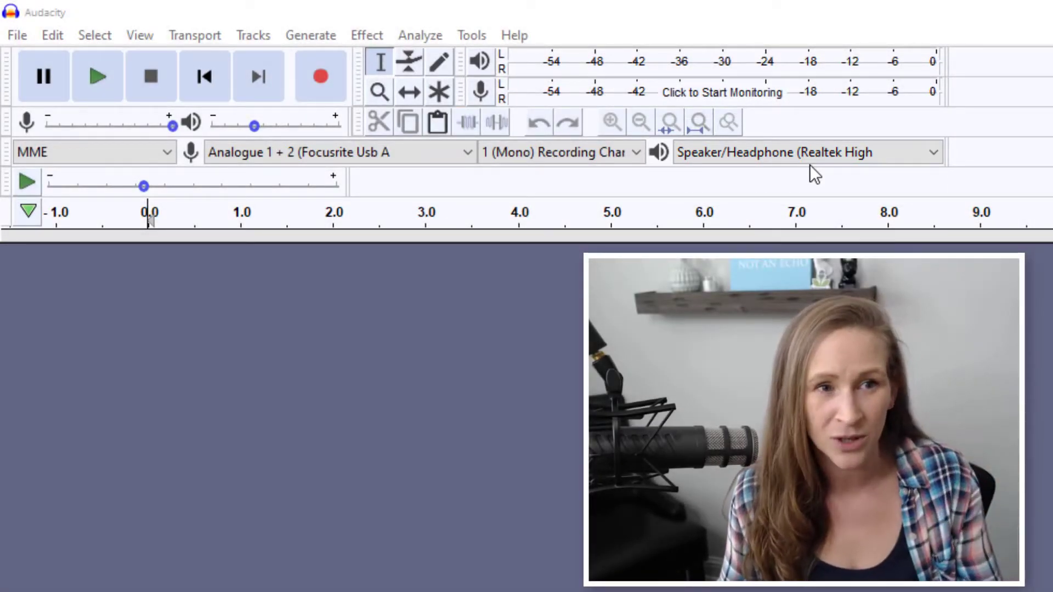
mouse_move(805, 152)
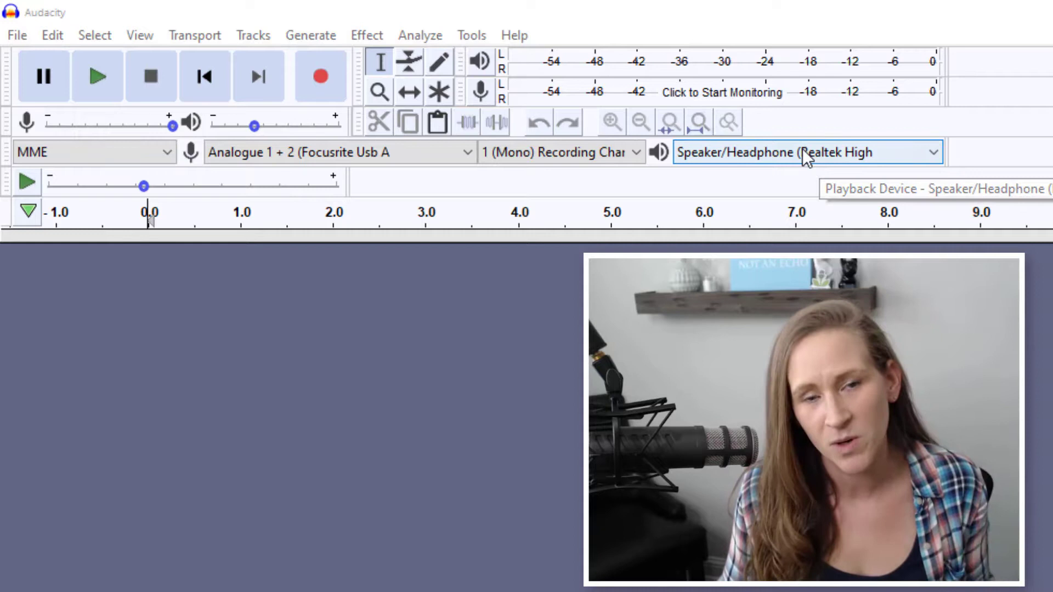
mouse_move(815, 134)
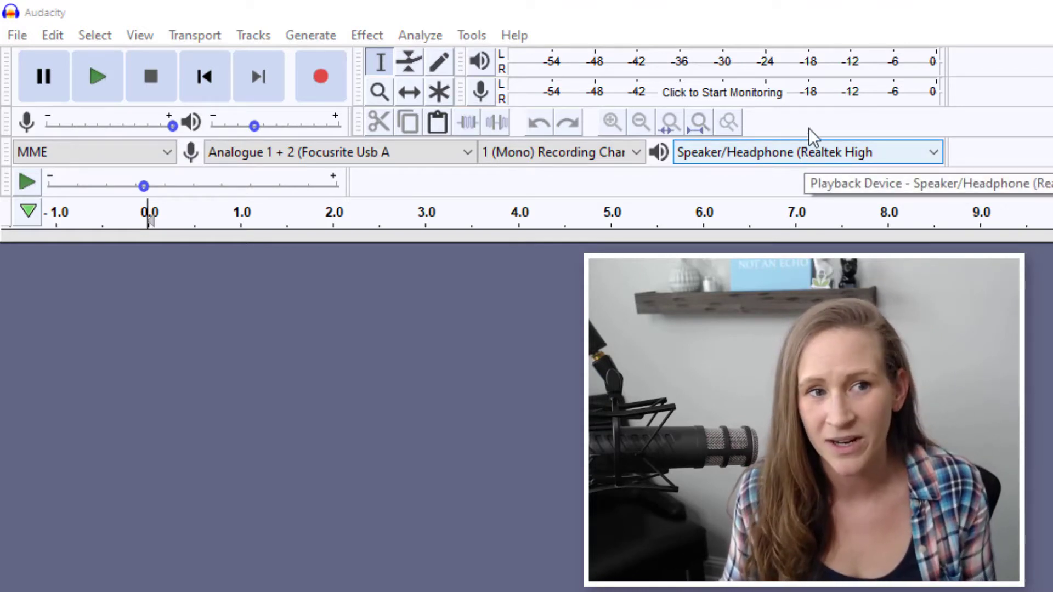
mouse_move(835, 161)
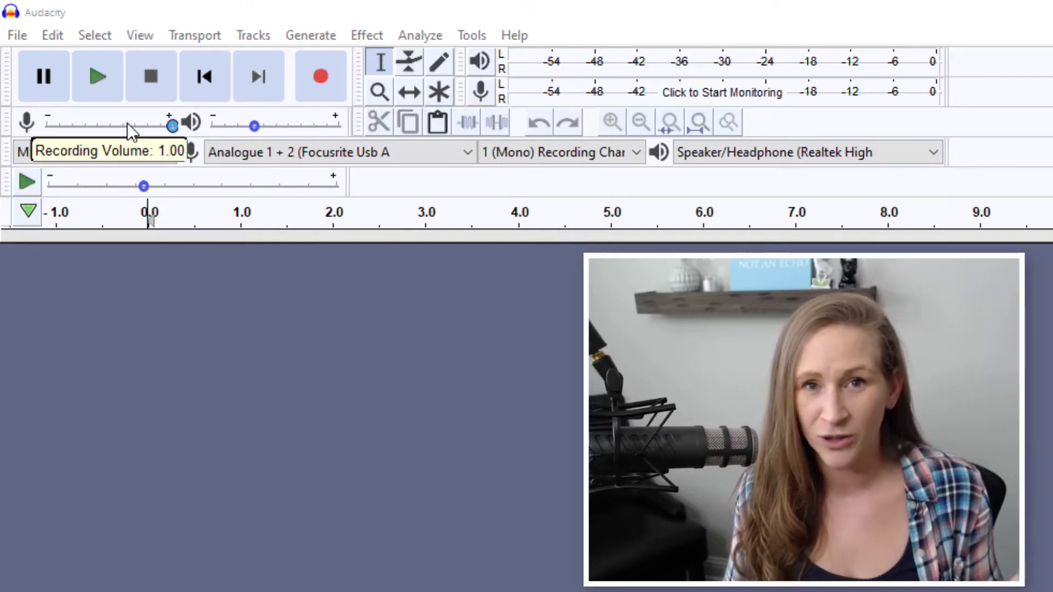
mouse_move(176, 128)
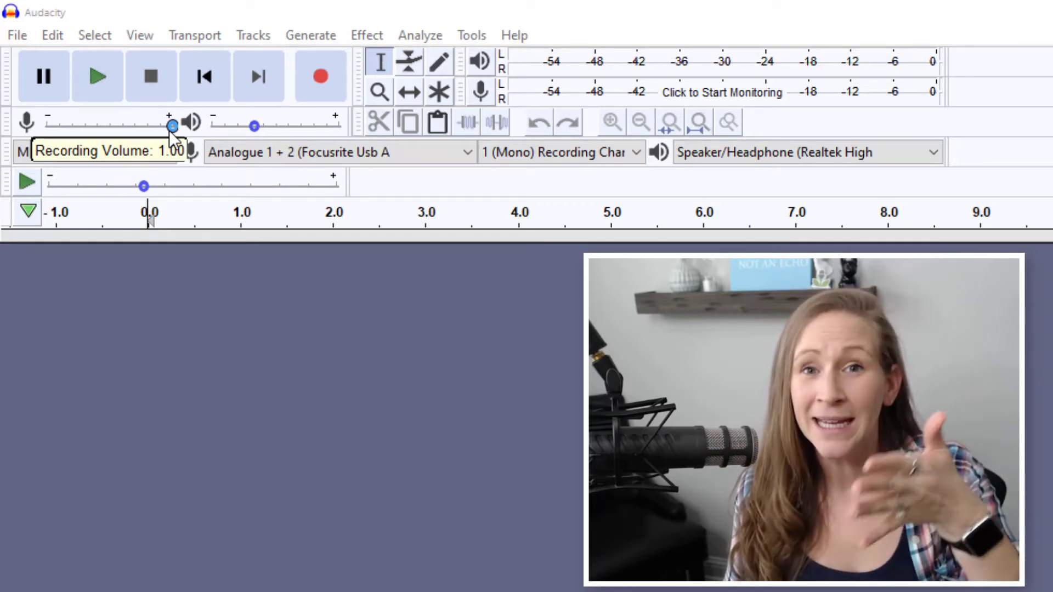
mouse_move(125, 137)
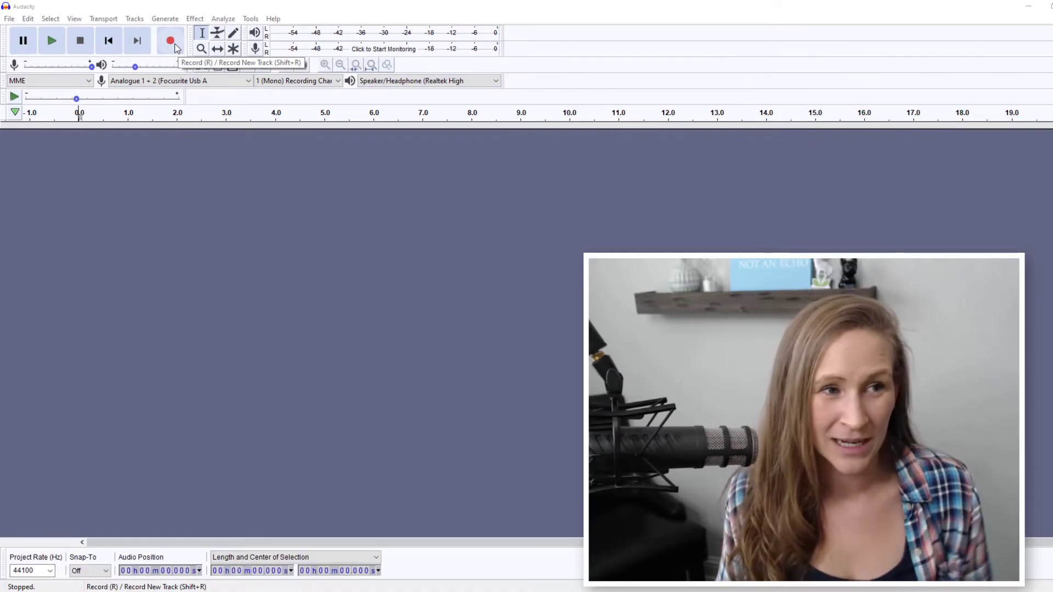
- Record about 2 minutes 31 seconds of mono speech, then stop recording
left_click(170, 40)
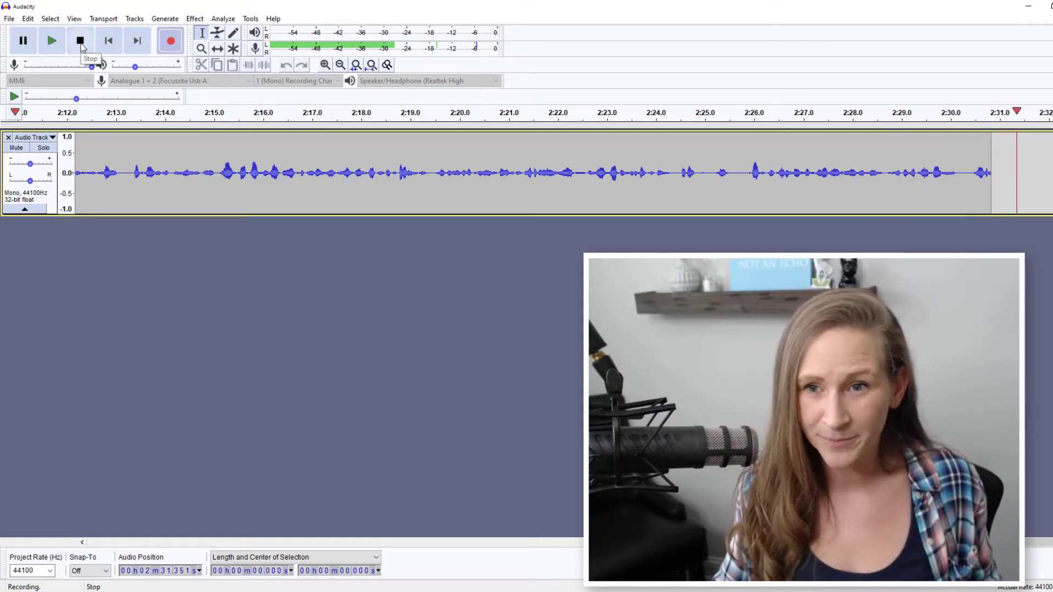
left_click(78, 40)
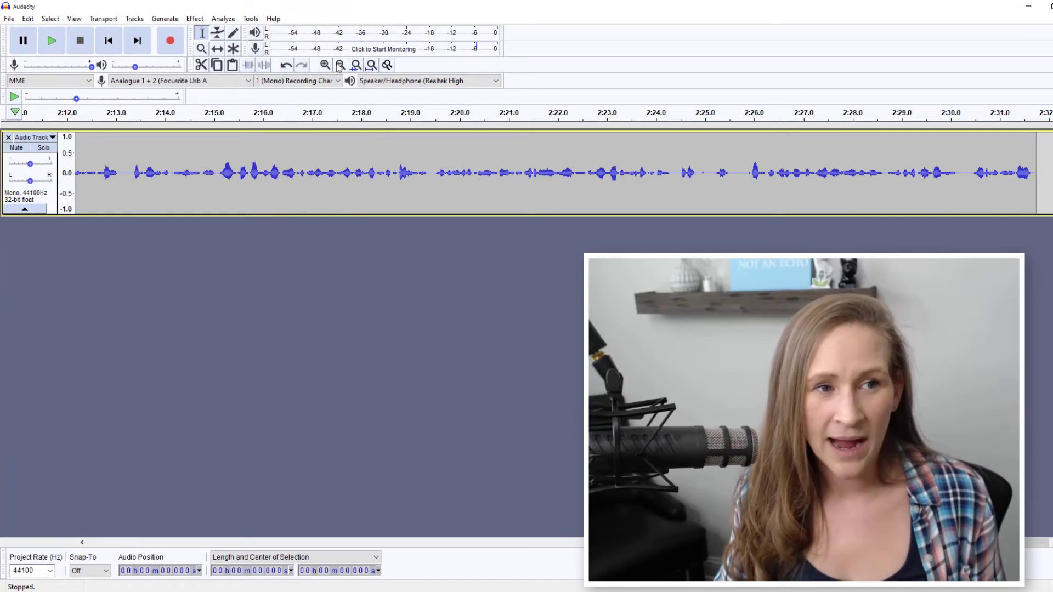
mouse_move(324, 65)
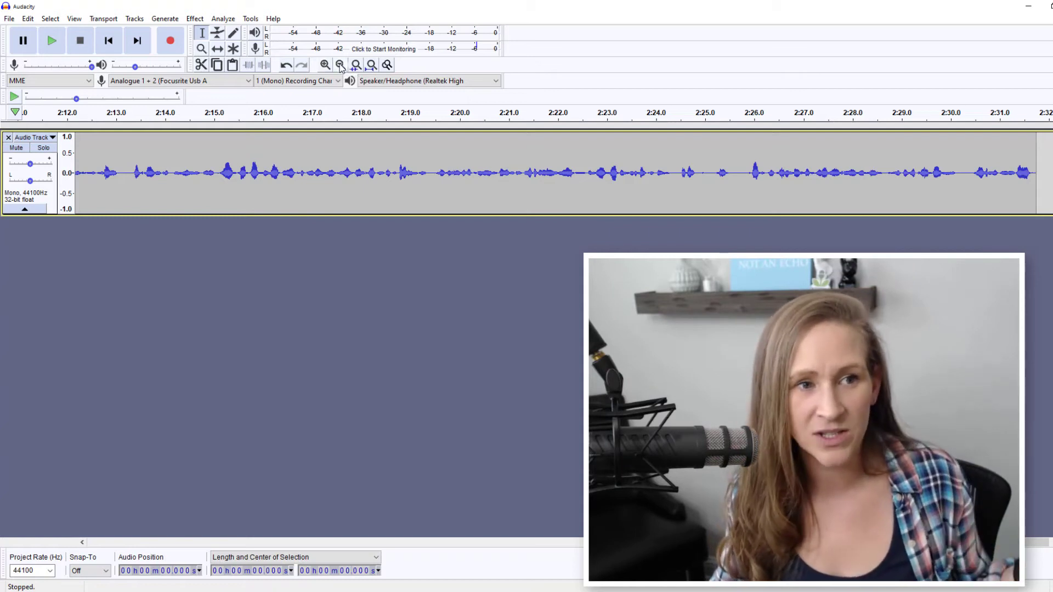
- Zoom out to fit the whole 2:31 track and start playback
left_click(340, 65)
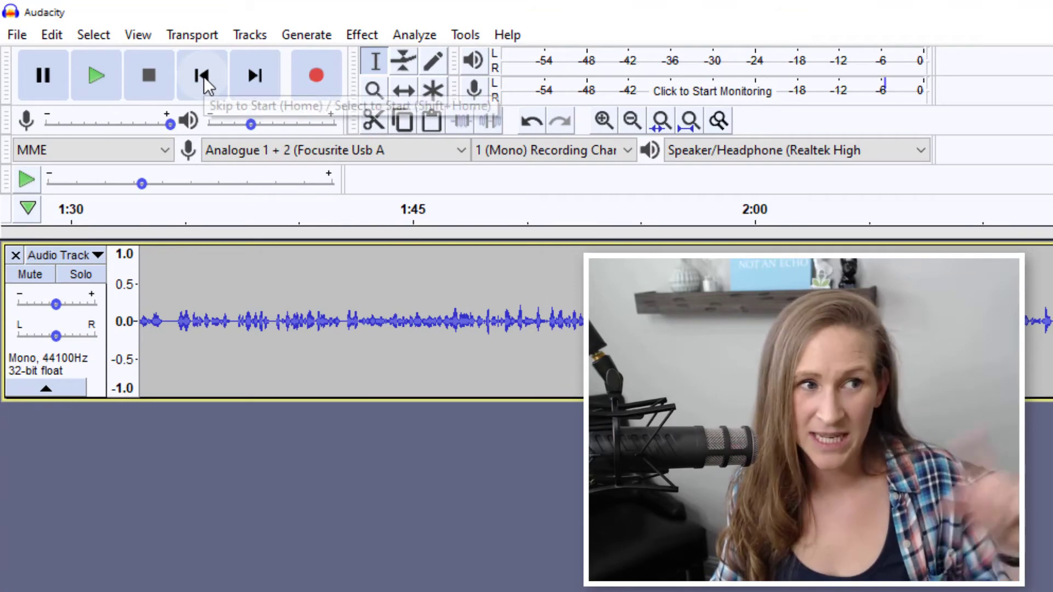
left_click(202, 74)
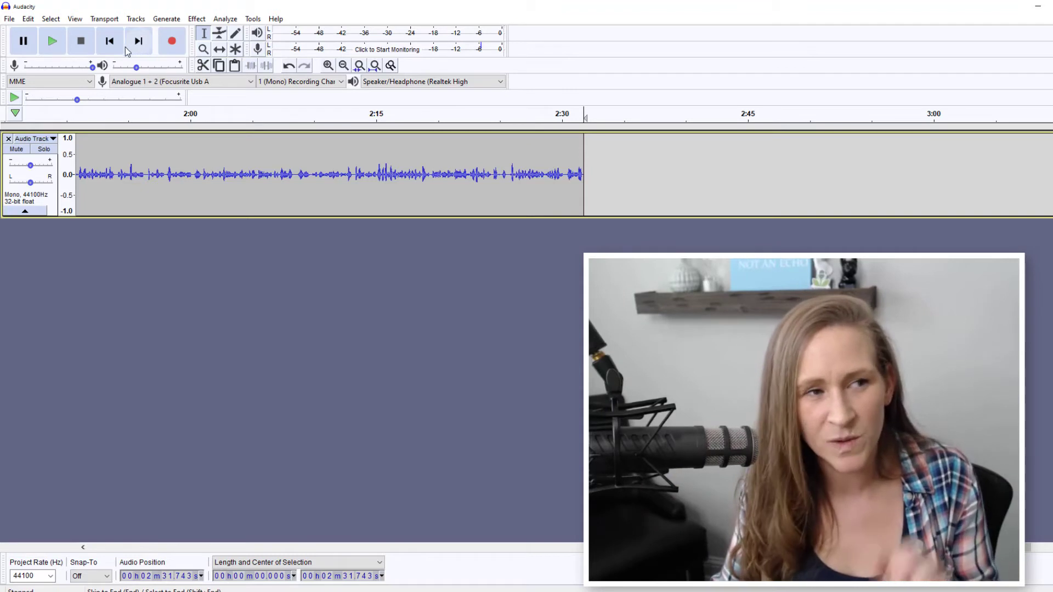
mouse_move(109, 41)
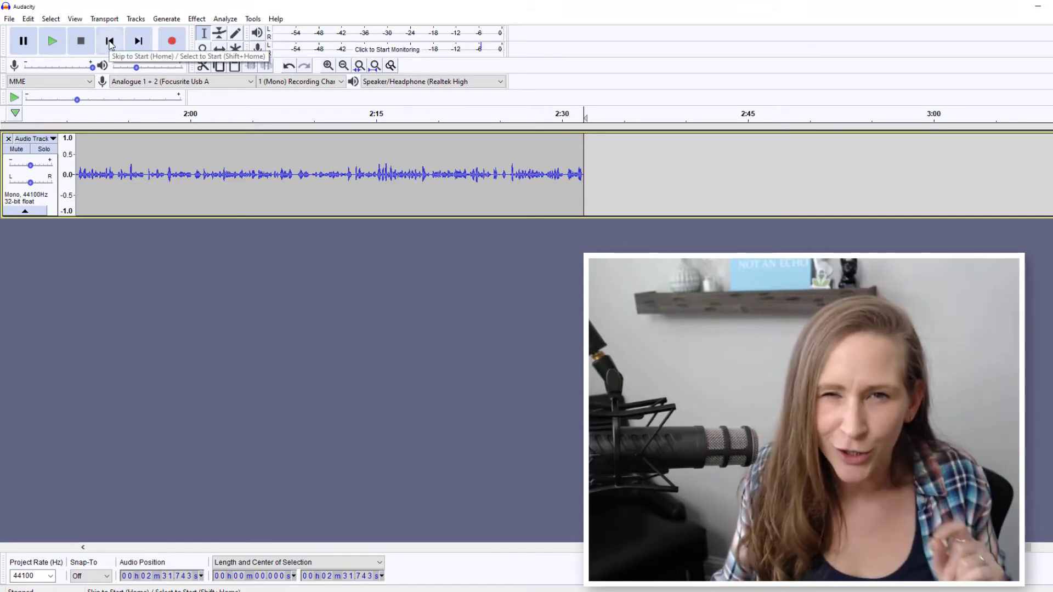
left_click(110, 40)
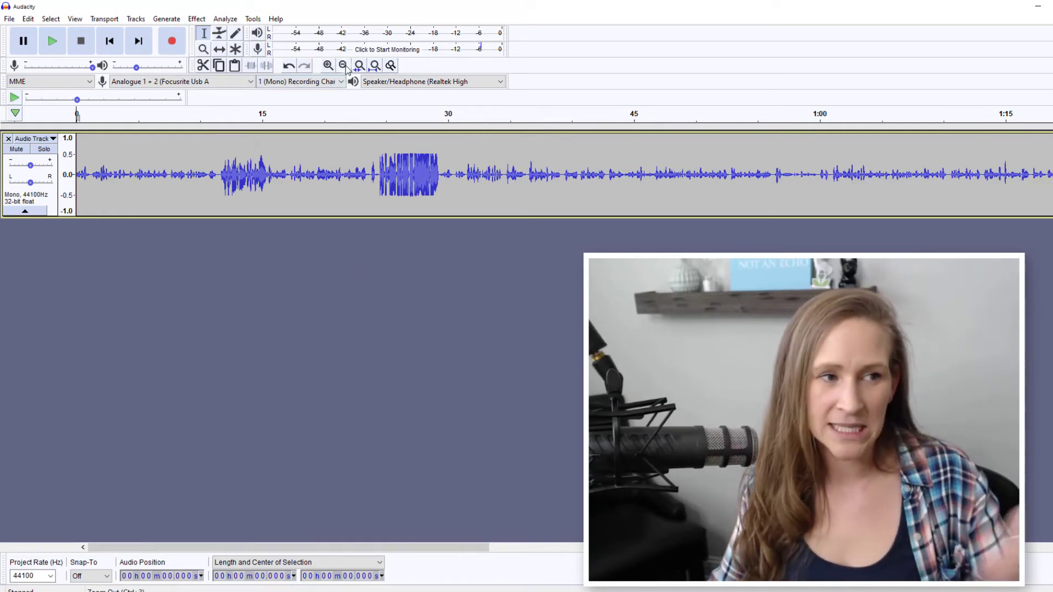
mouse_move(342, 65)
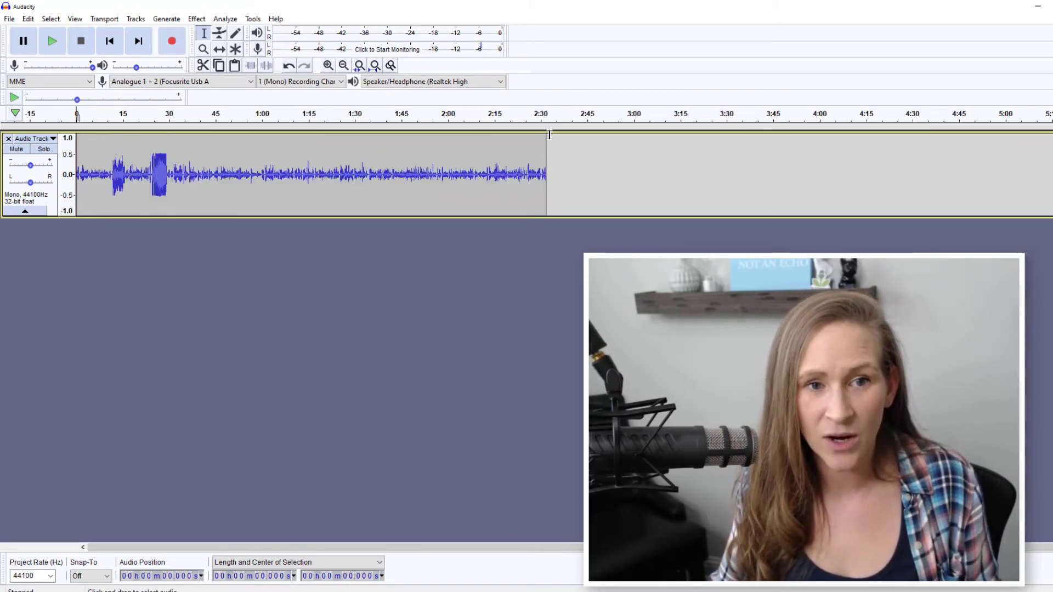
left_click(52, 42)
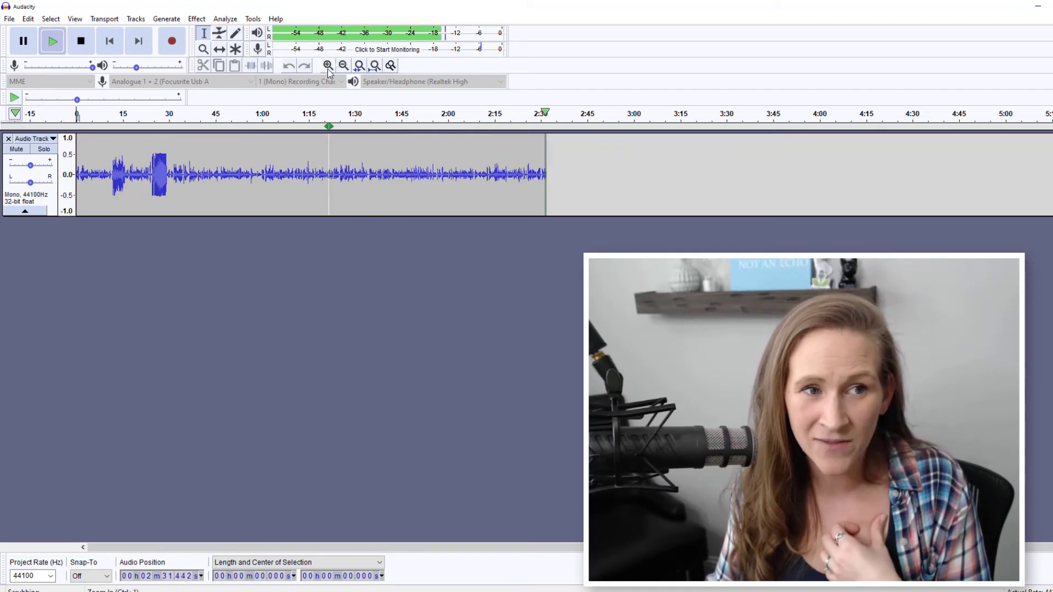
- Zoom out twice more so the recording shrinks to a sliver on the timeline
left_click(344, 65)
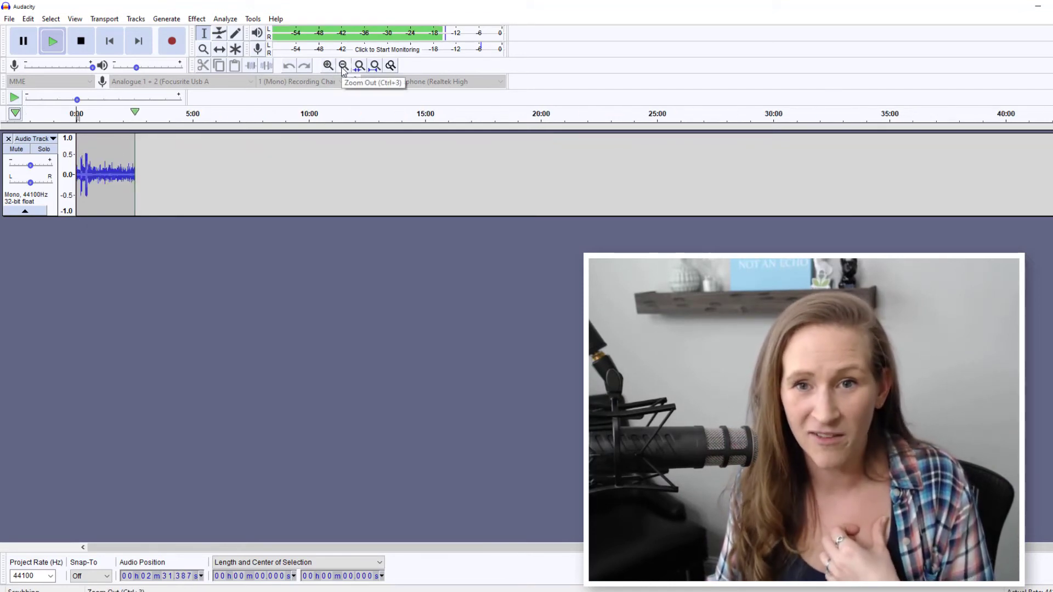
left_click(343, 66)
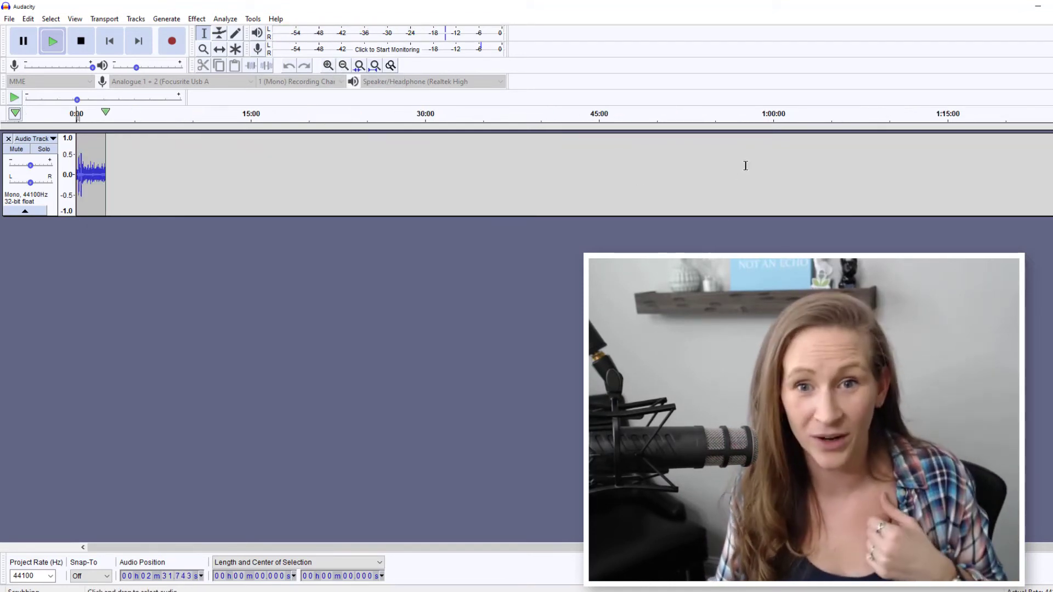
mouse_move(773, 134)
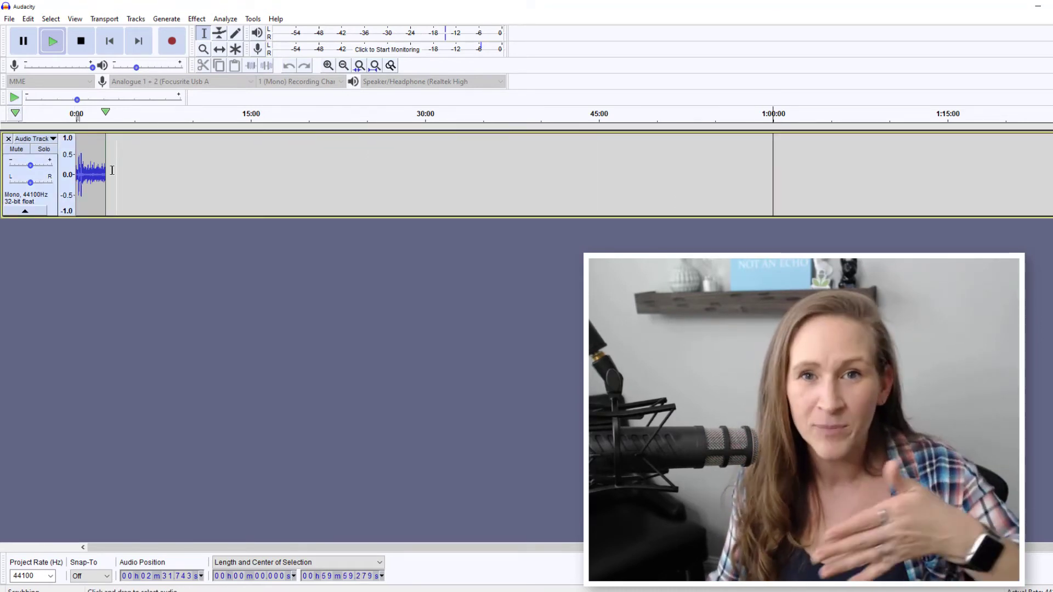
left_click(424, 126)
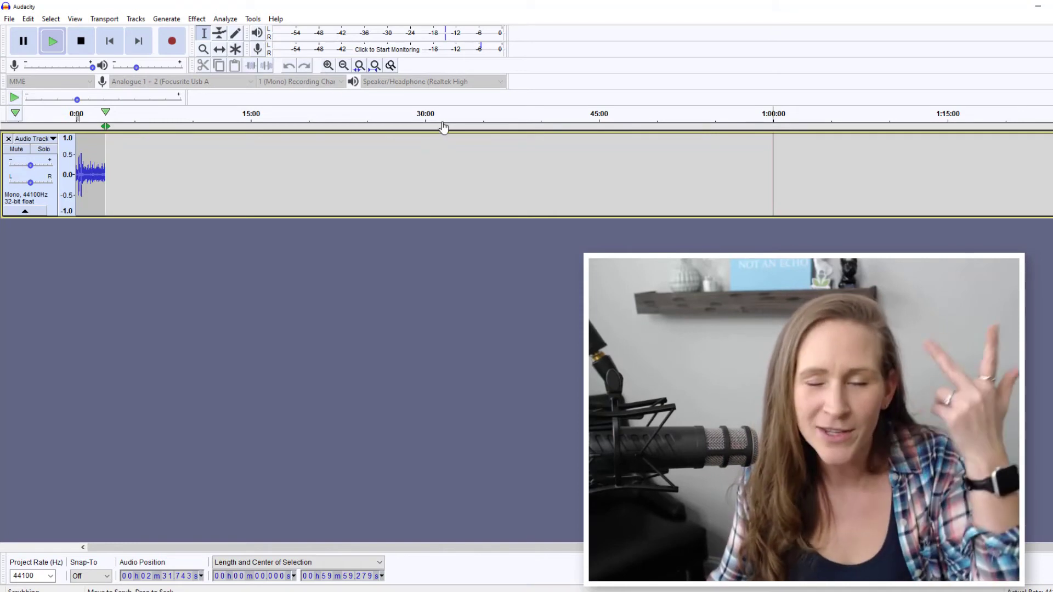
mouse_move(445, 128)
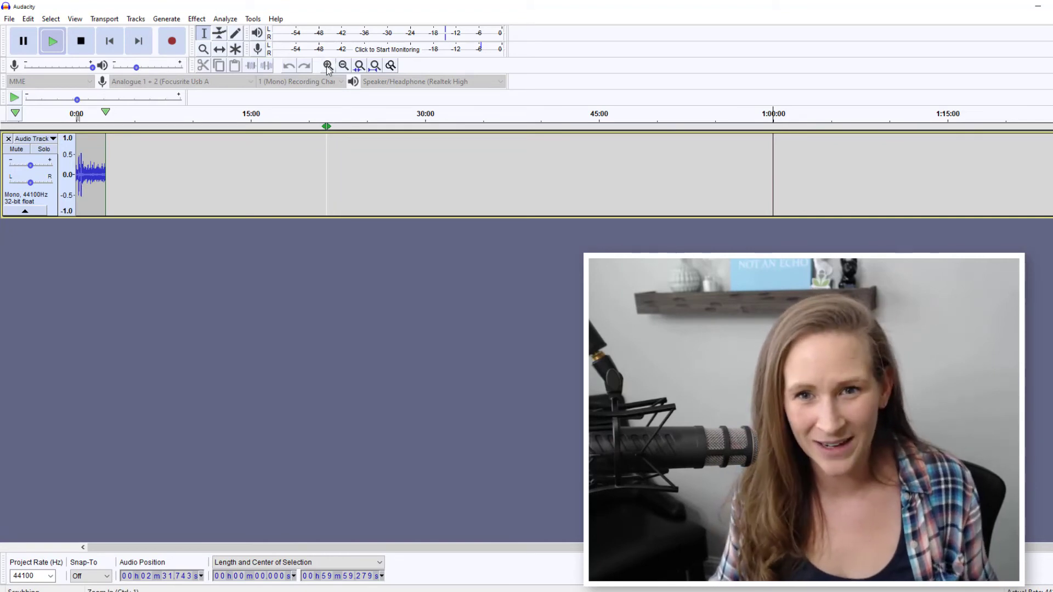
- Zoom back in on the waveform near the end of the recording
left_click(80, 41)
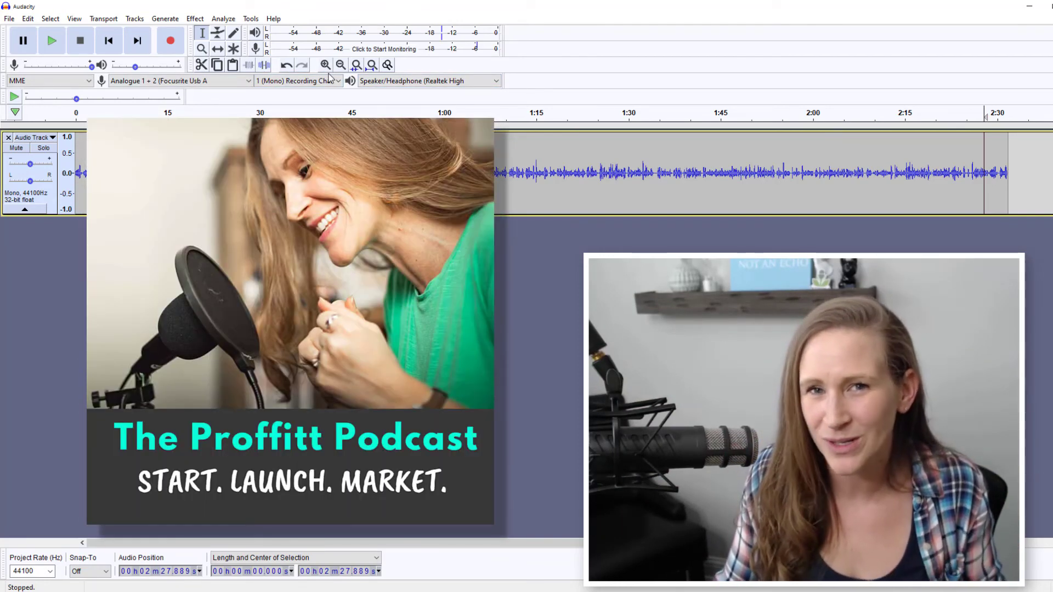
mouse_move(299, 80)
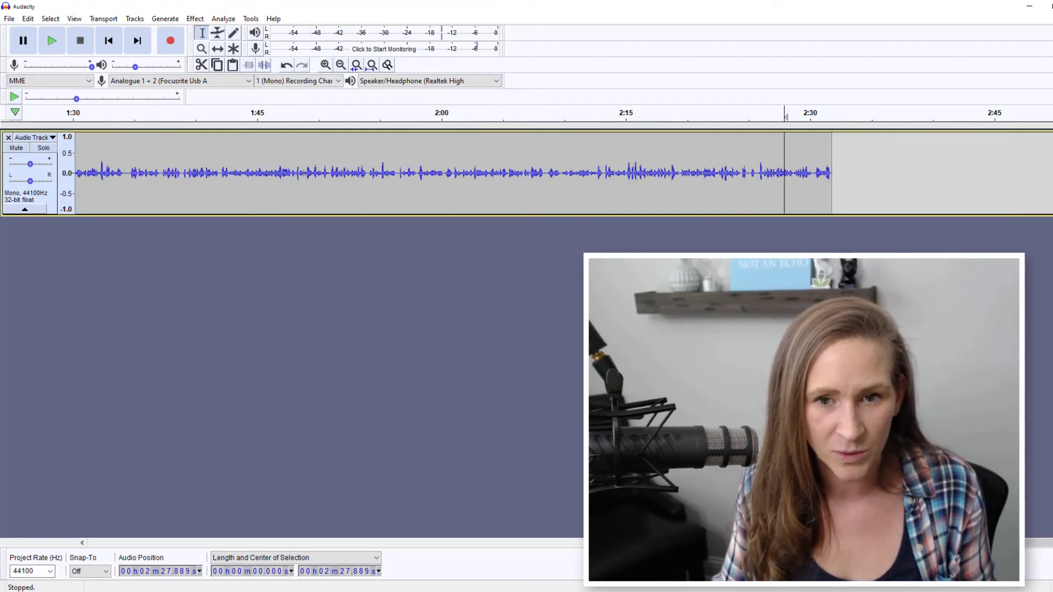
- Scroll the view left back toward the start of the recording
scroll("left", 3)
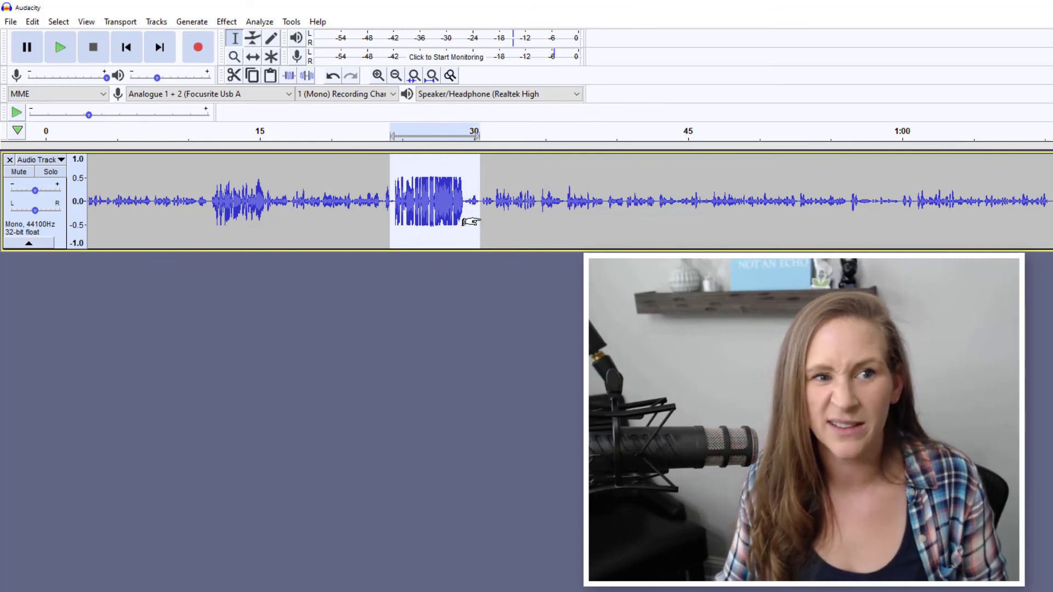
mouse_move(442, 275)
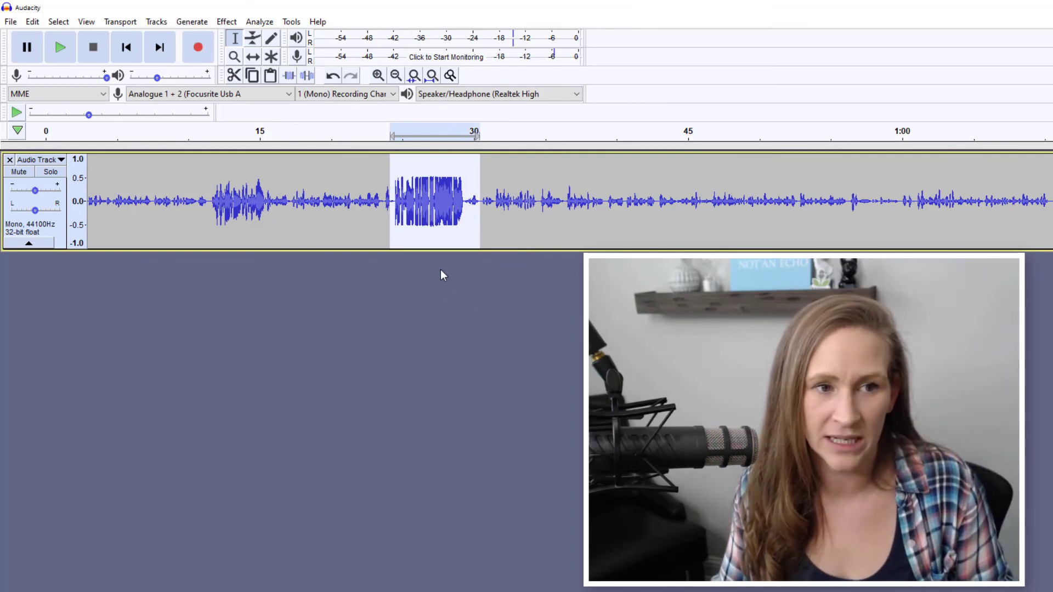
mouse_move(455, 200)
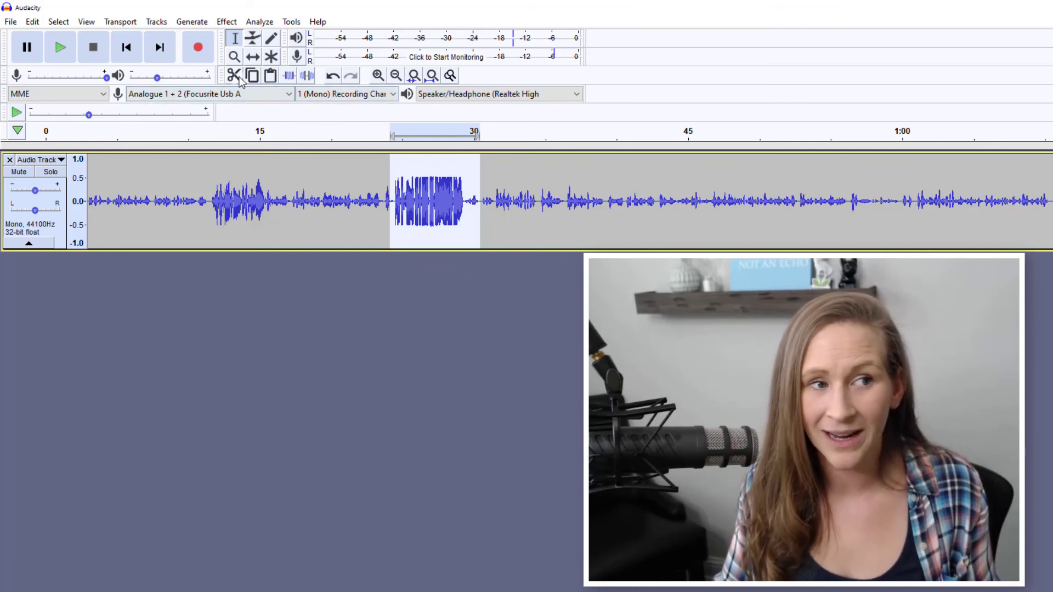
mouse_move(235, 75)
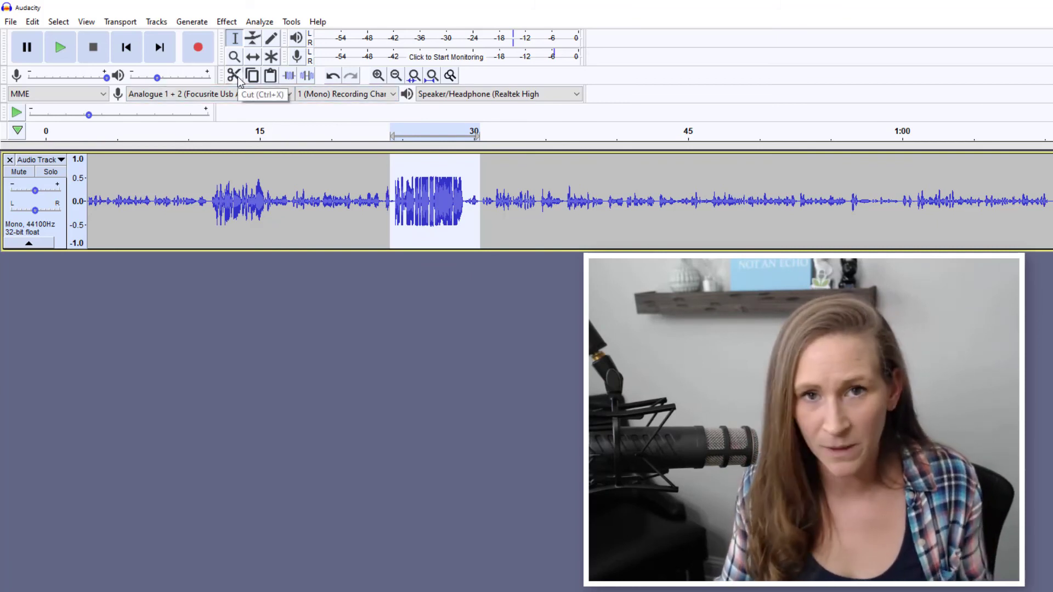